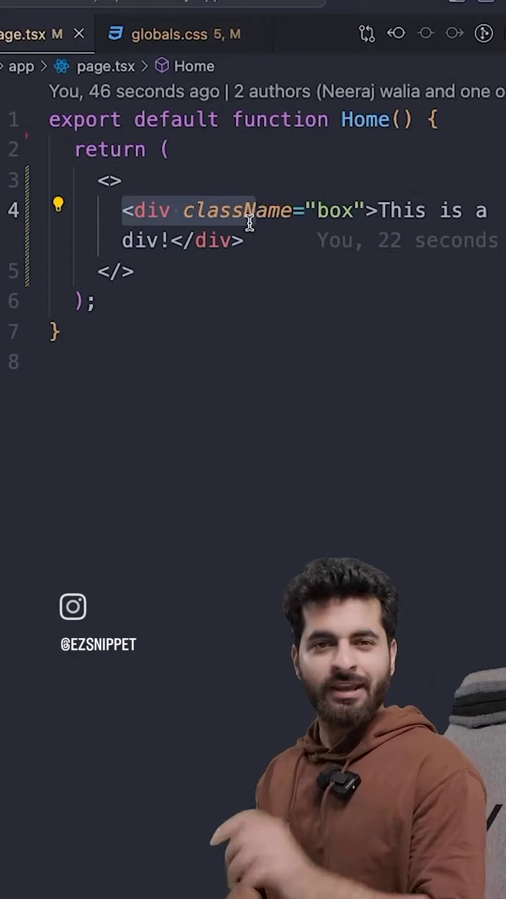
- Clean up page.tsx by removing the stray 'Component' word and the duplicated div lines
{"action": "type", "text": "Component"}
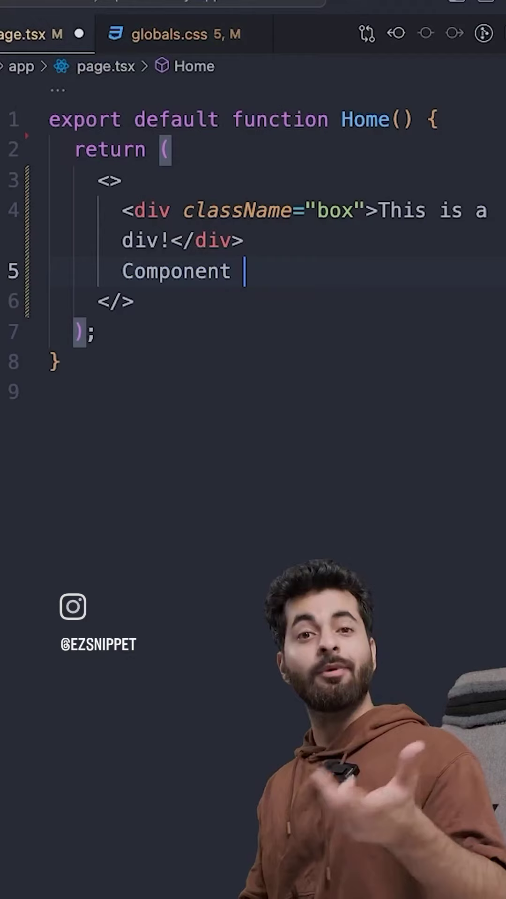
{"action": "key", "text": "Backspace"}
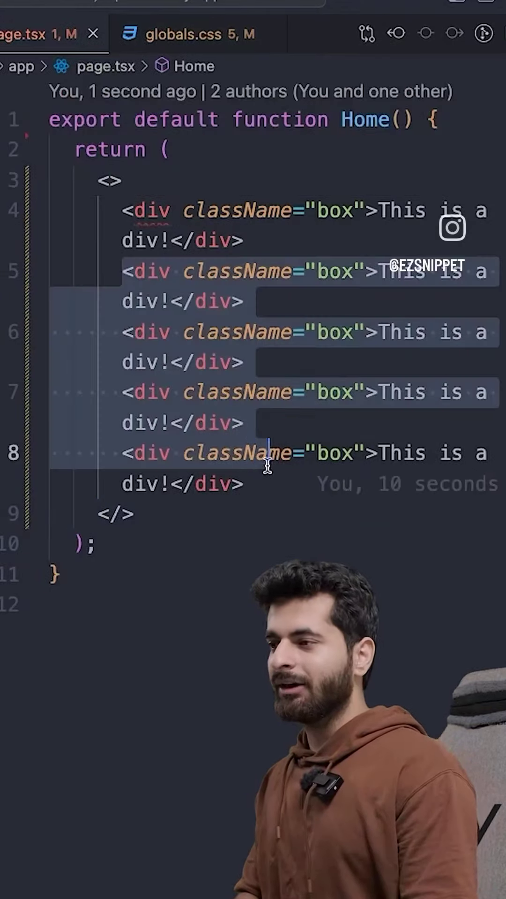
{"action": "key", "text": "Delete"}
{"action": "type", "text": "components/"}
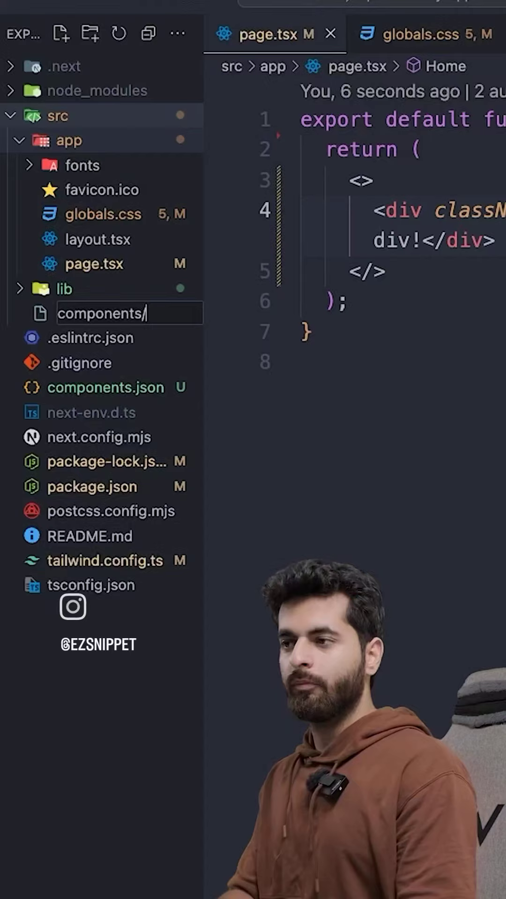
- Create src/components/Box.tsx and start the React component snippet
{"action": "type", "text": "Box.ts"}
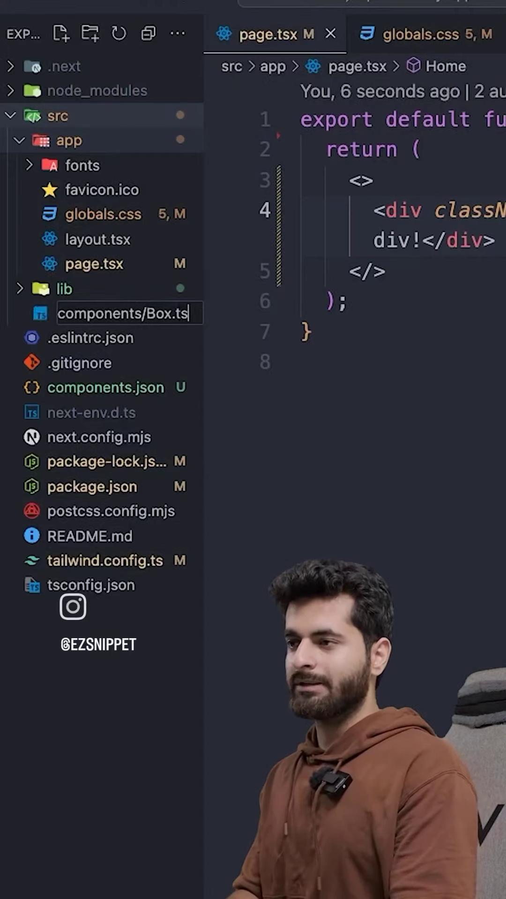
{"action": "type", "text": "raf"}
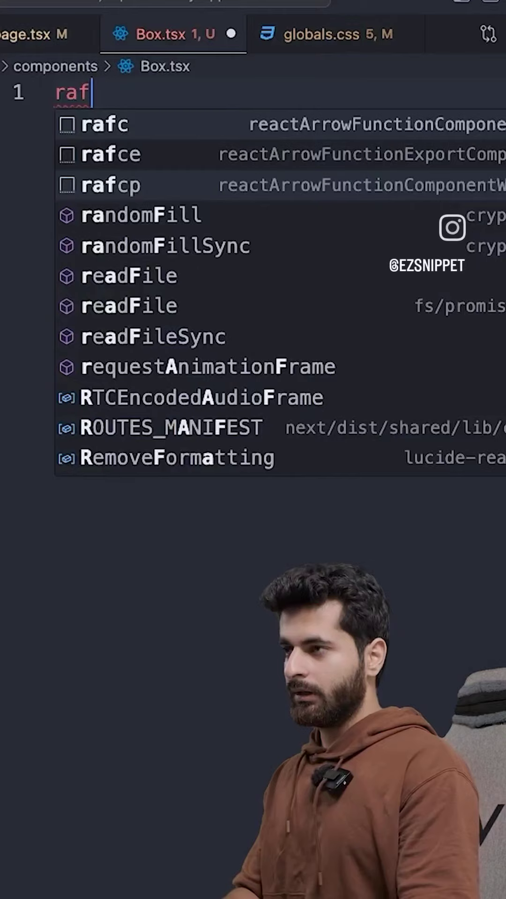
- Expand the snippet into a Box component returning the div, then return to page.tsx
{"action": "key", "text": "Enter"}
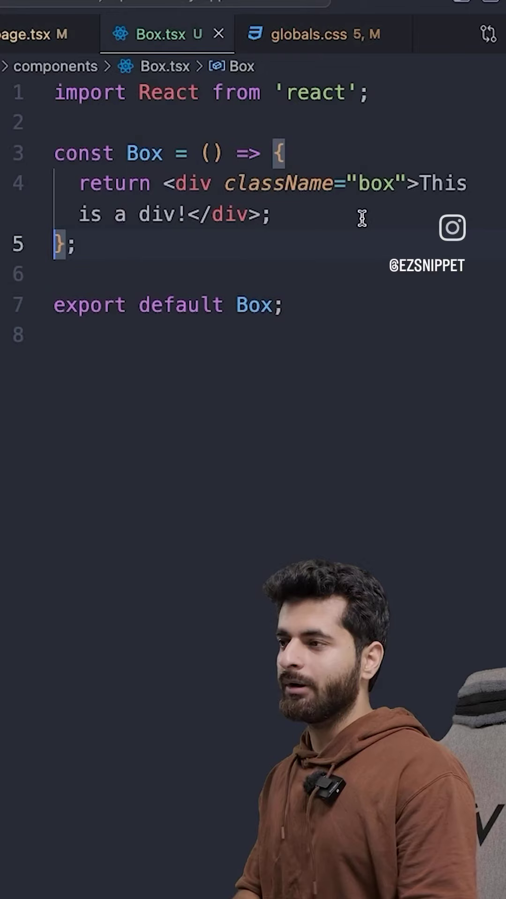
{"action": "left_click", "coordinate": [32, 35]}
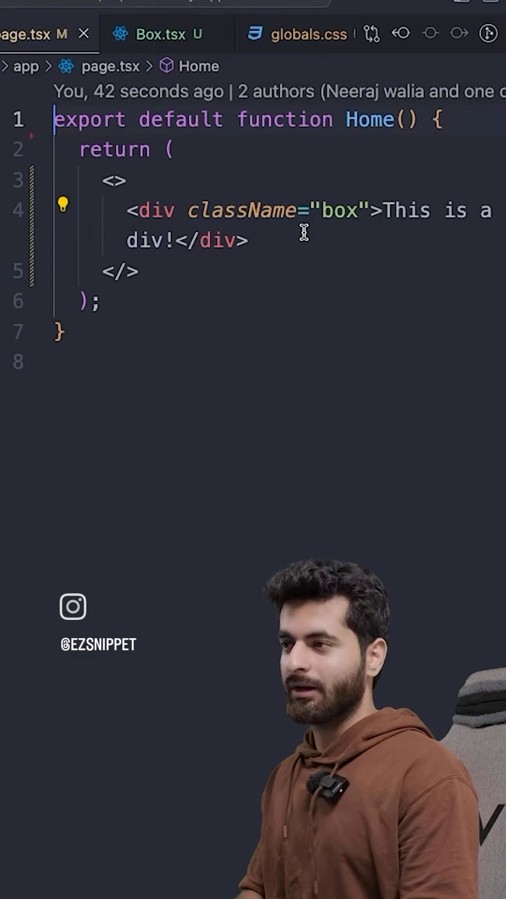
- Import Box from "@/components/Box" and use <Box in place of the div
{"action": "type", "text": "import"}
{"action": "left_click", "coordinate": [314, 226]}
{"action": "type", "text": "<"}
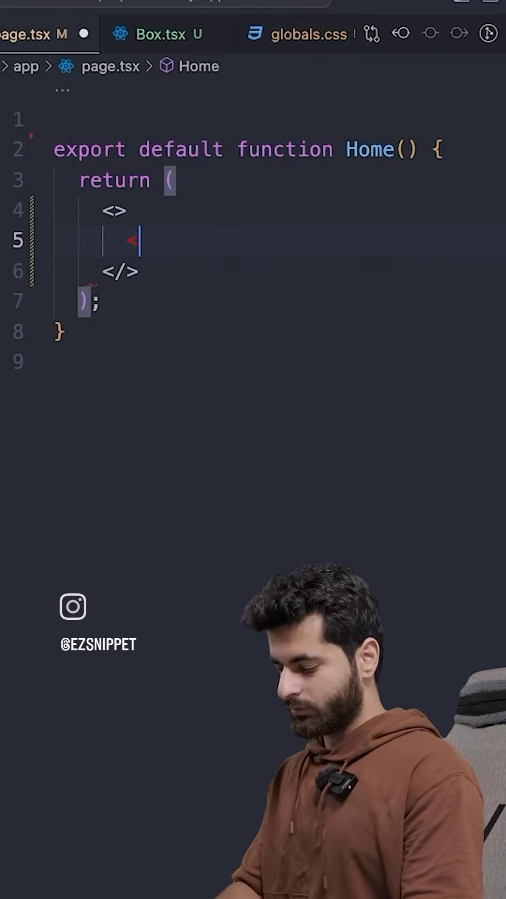
{"action": "type", "text": "Box"}
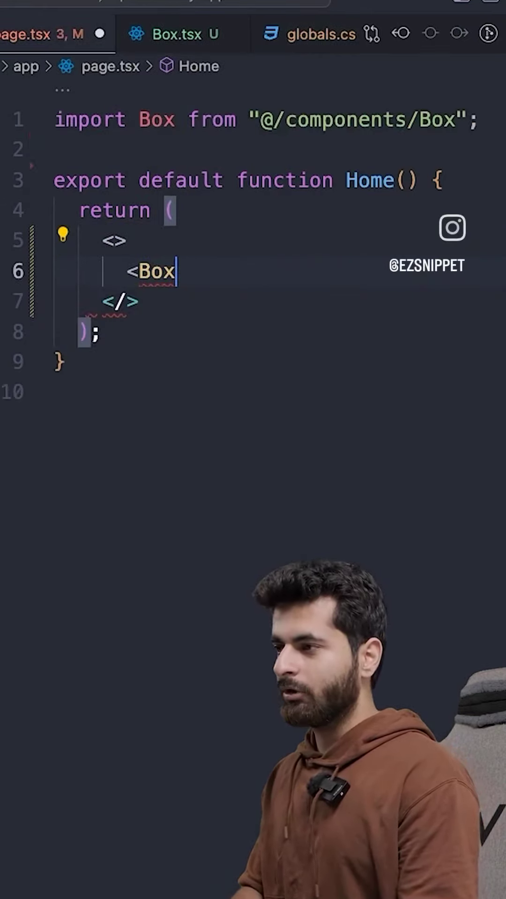